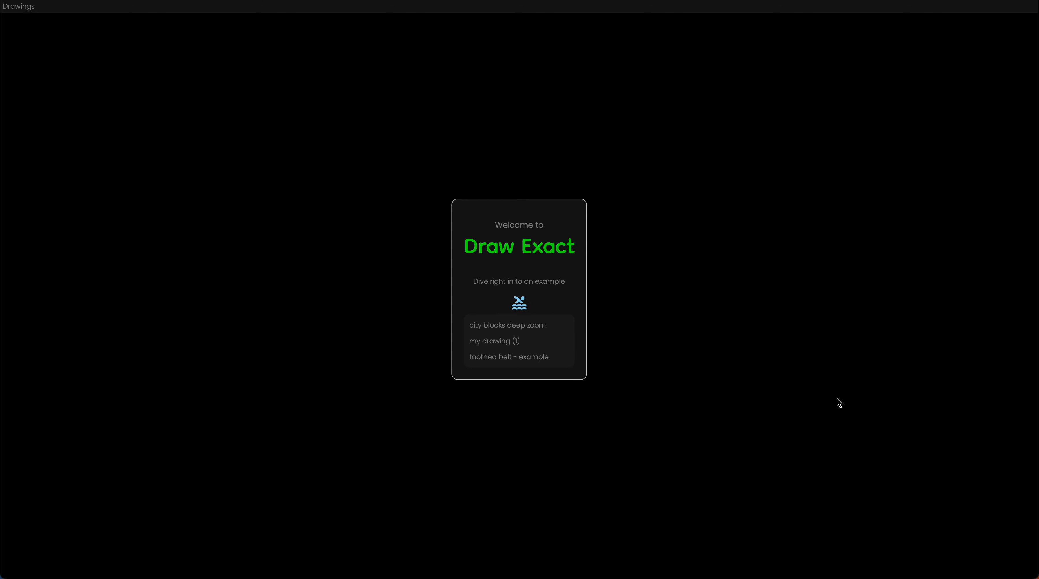
pyautogui.moveTo(717, 380)
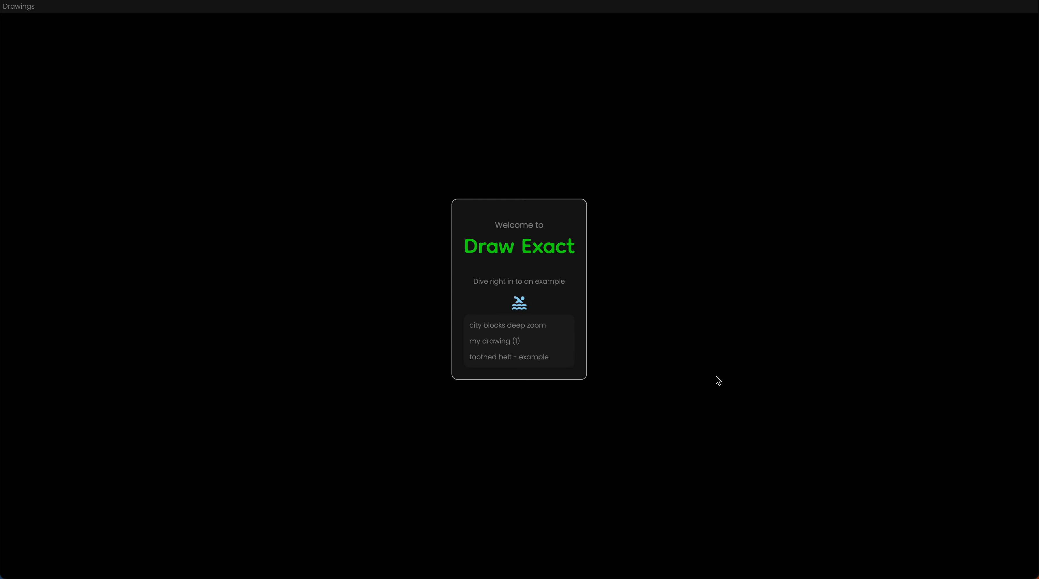
pyautogui.moveTo(658, 329)
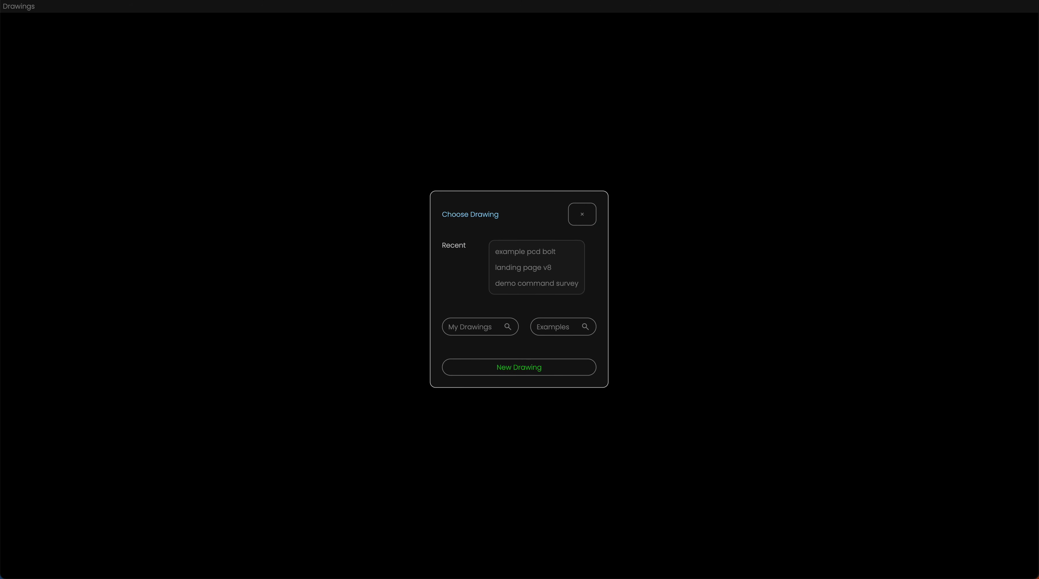
pyautogui.moveTo(536, 283)
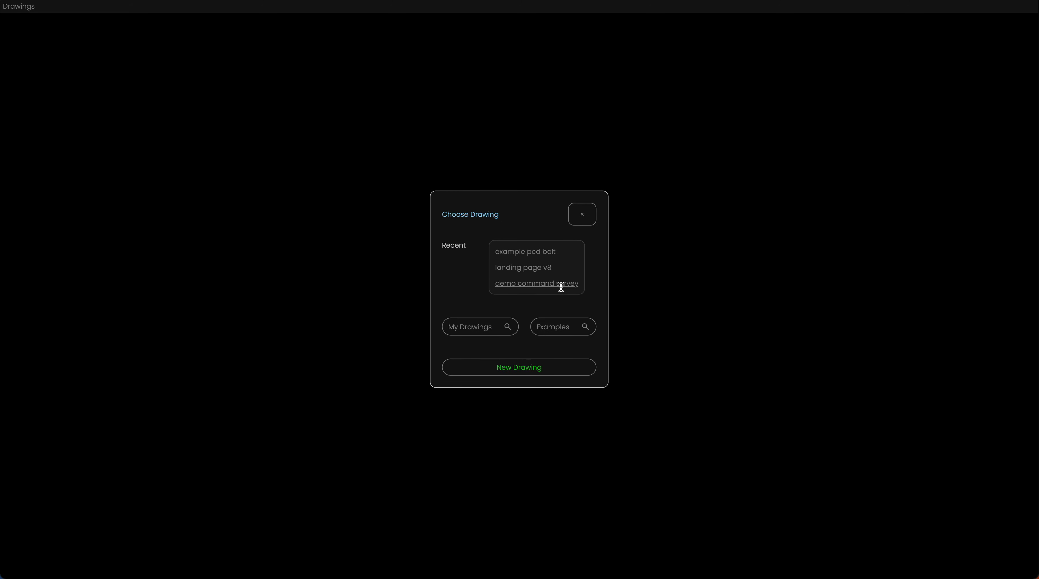
pyautogui.moveTo(523, 267)
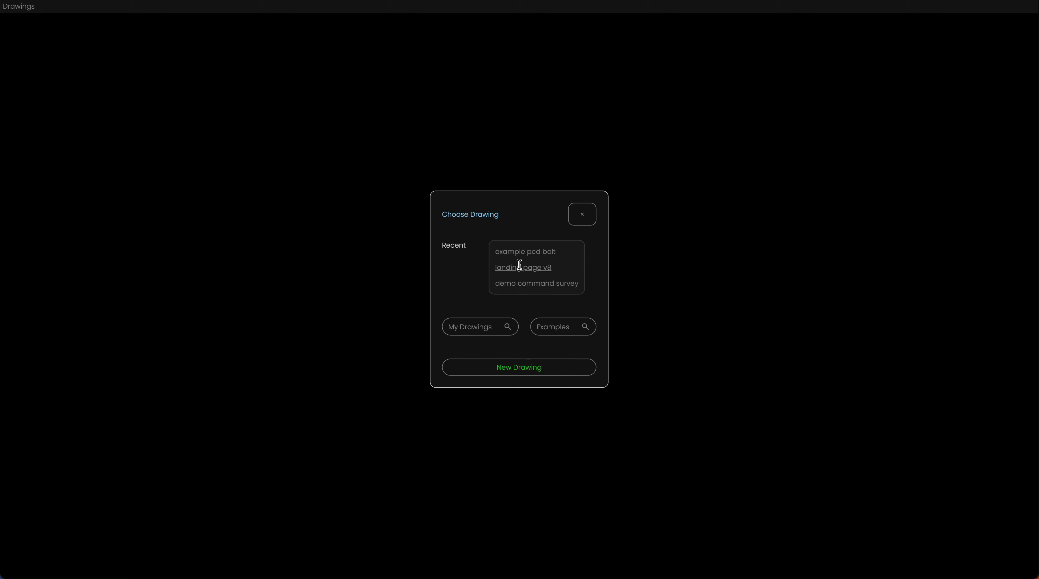
pyautogui.moveTo(528, 264)
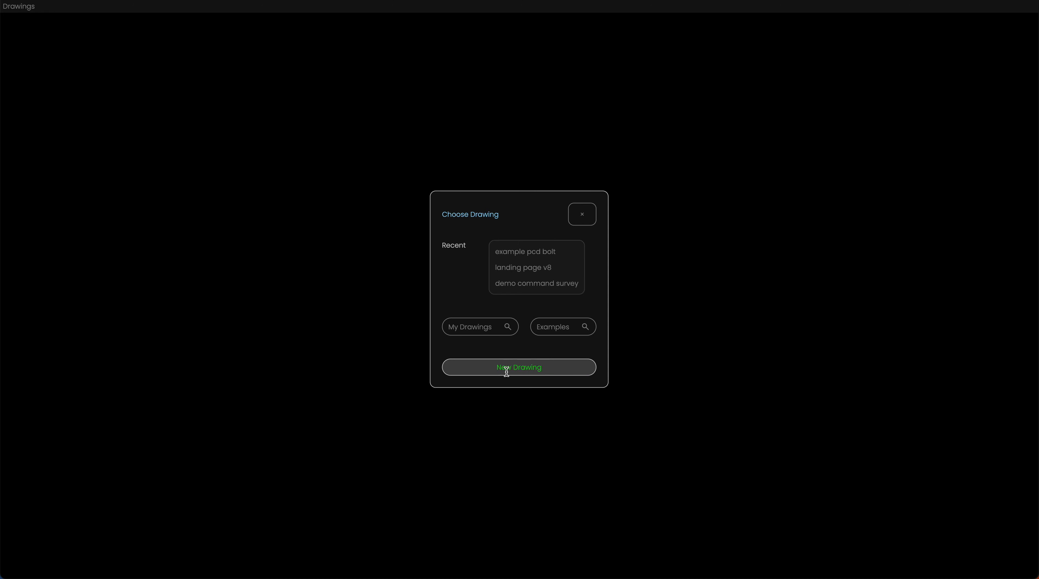
pyautogui.moveTo(563, 326)
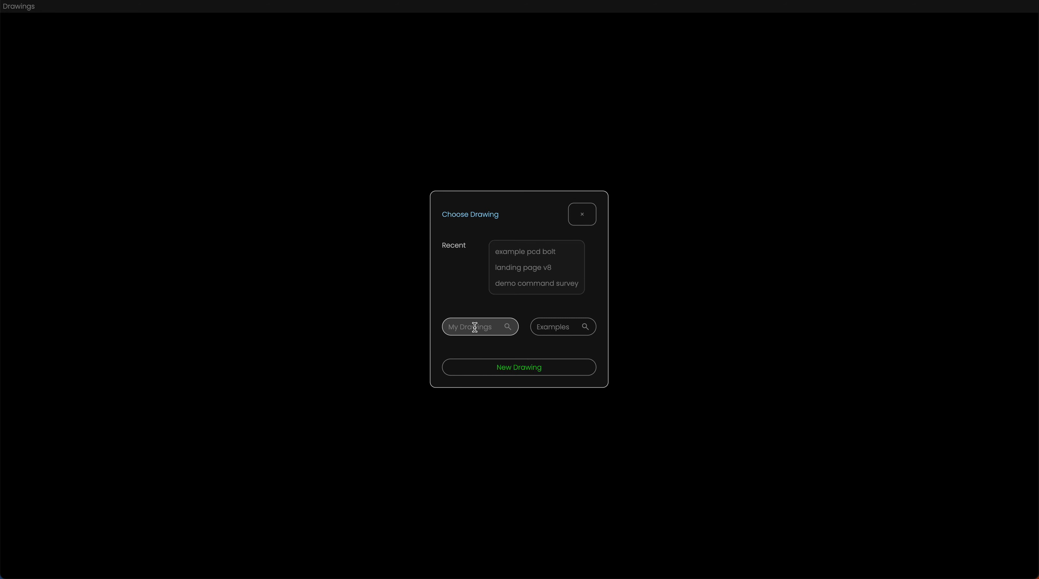
# Step: Show My Drawings from the Choose Drawing dialog, listing saved drawings on page 1 of 4
pyautogui.click(475, 326)
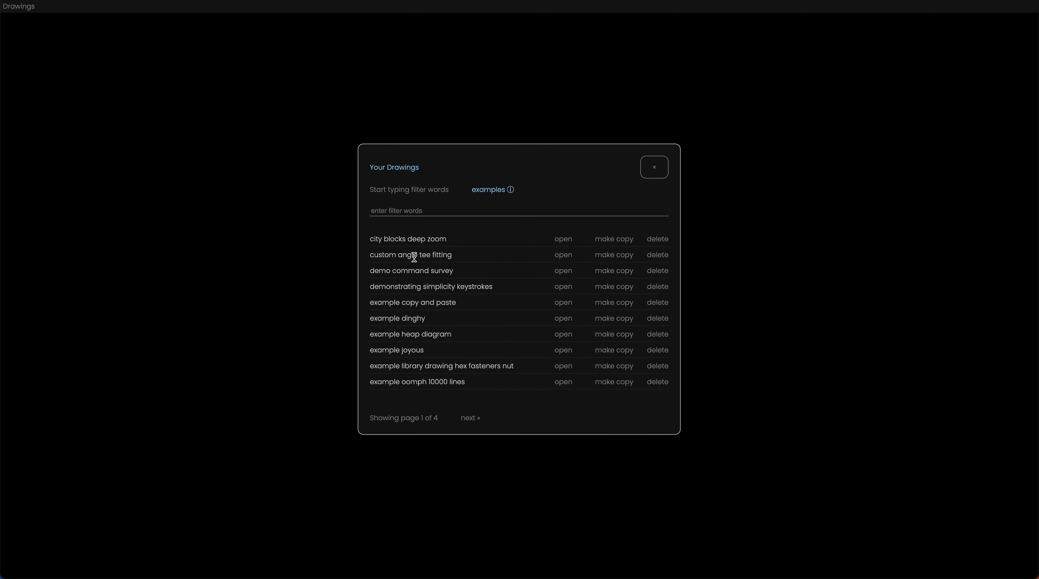
pyautogui.moveTo(434, 356)
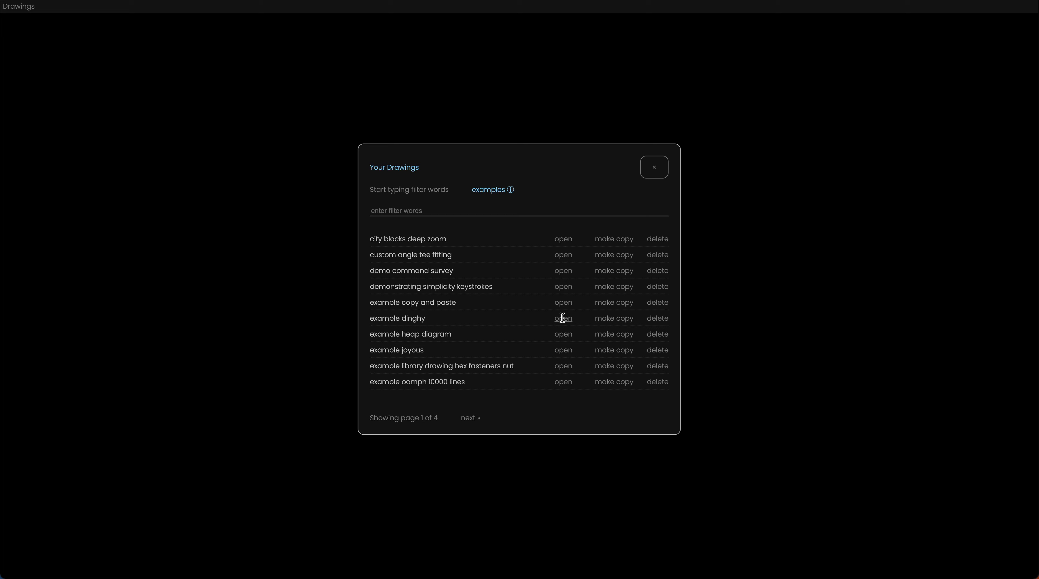
pyautogui.moveTo(617, 332)
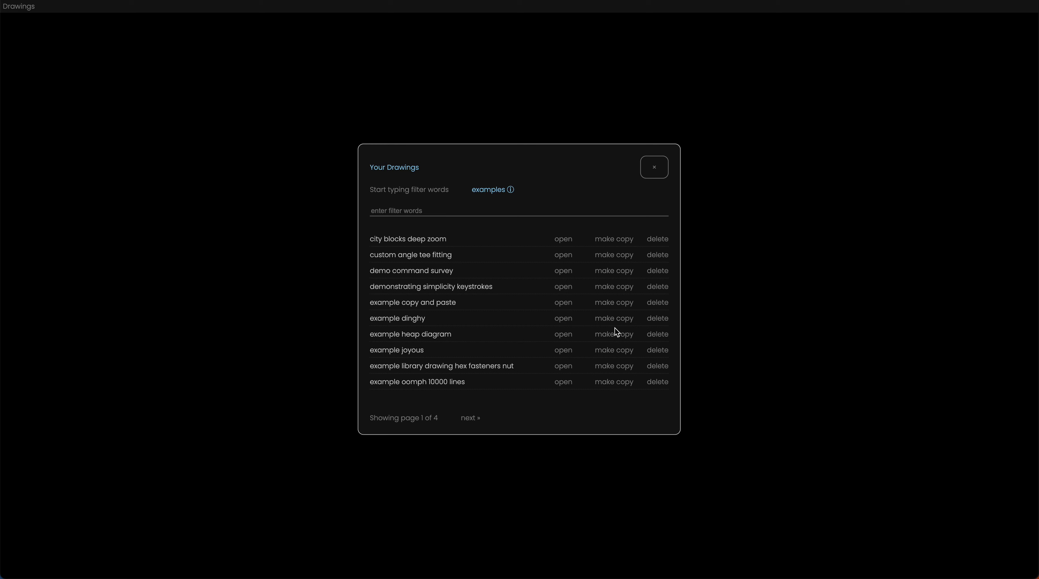
pyautogui.moveTo(562, 318)
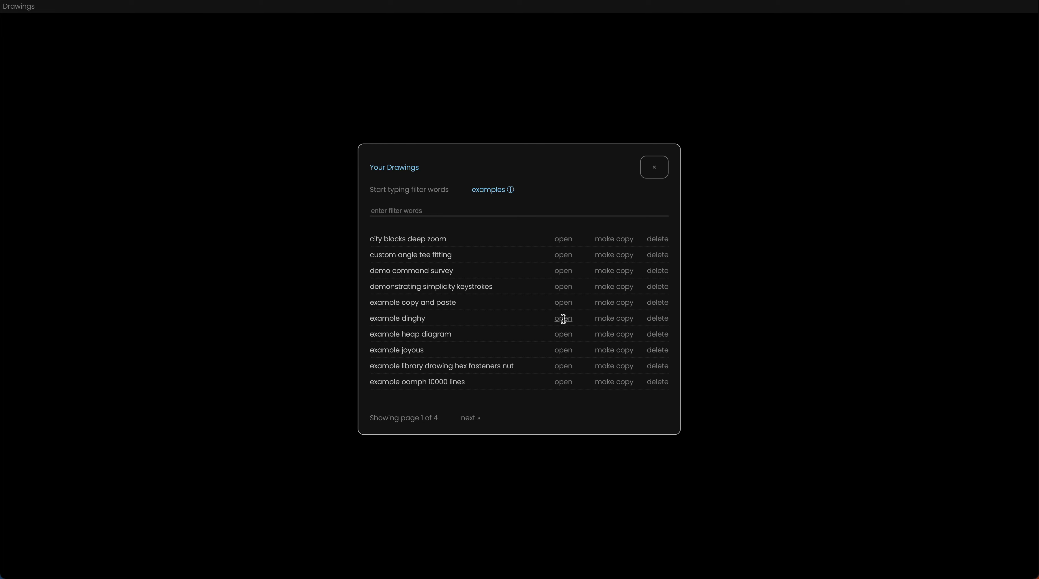
pyautogui.moveTo(657, 318)
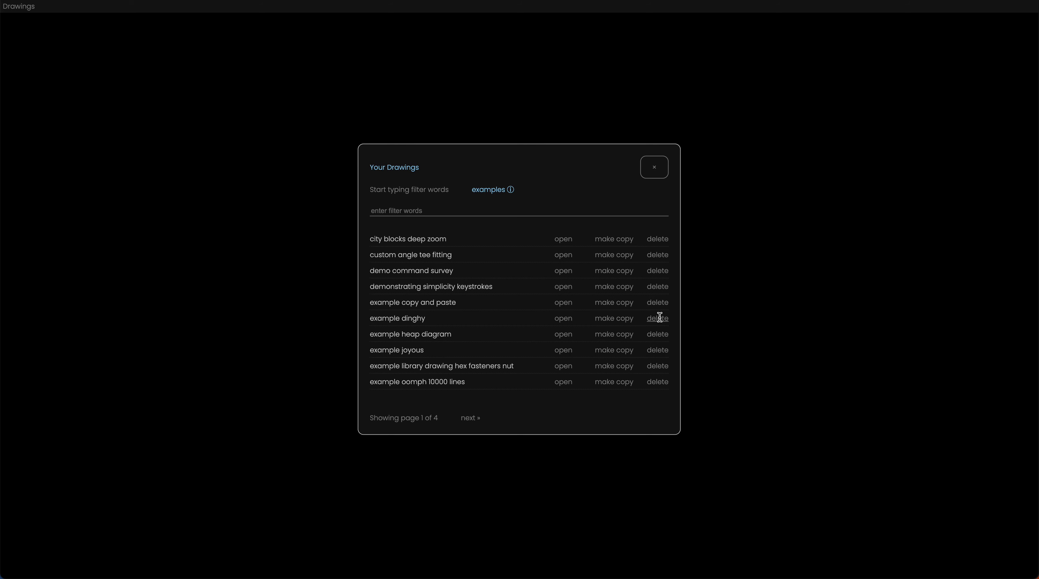
pyautogui.moveTo(761, 395)
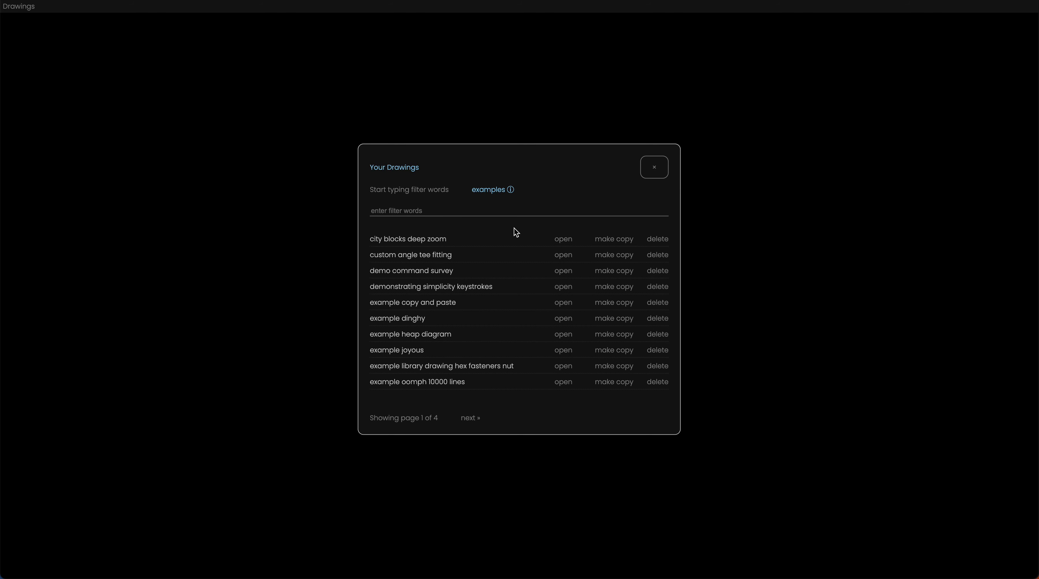
pyautogui.moveTo(491, 263)
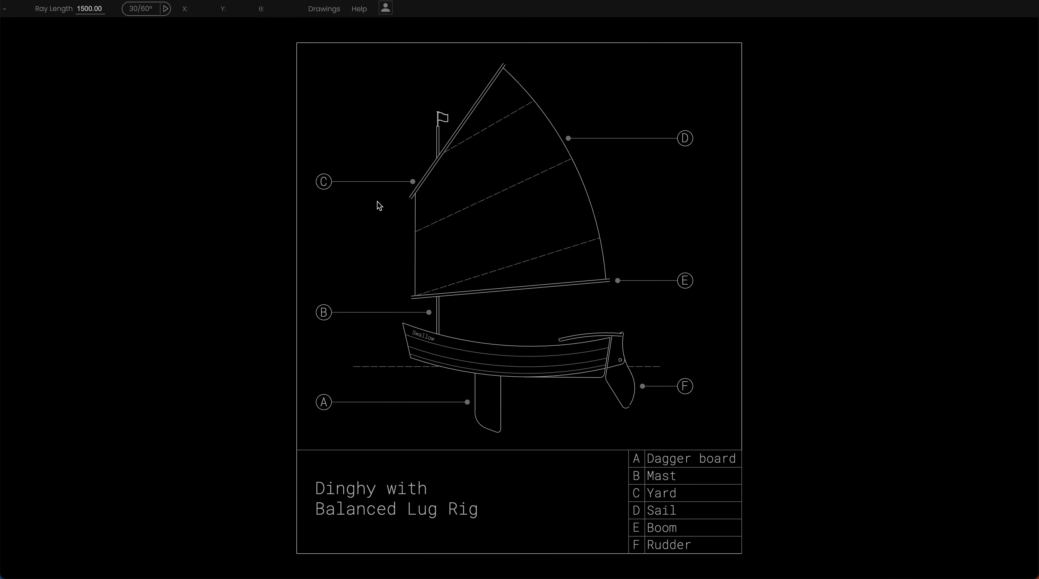
pyautogui.moveTo(330, 46)
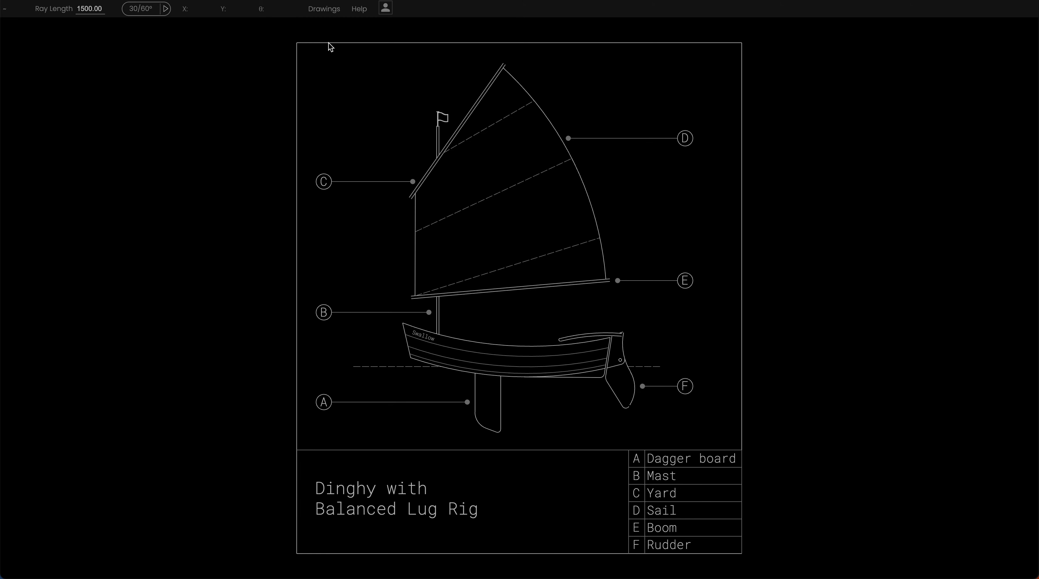
pyautogui.moveTo(376, 16)
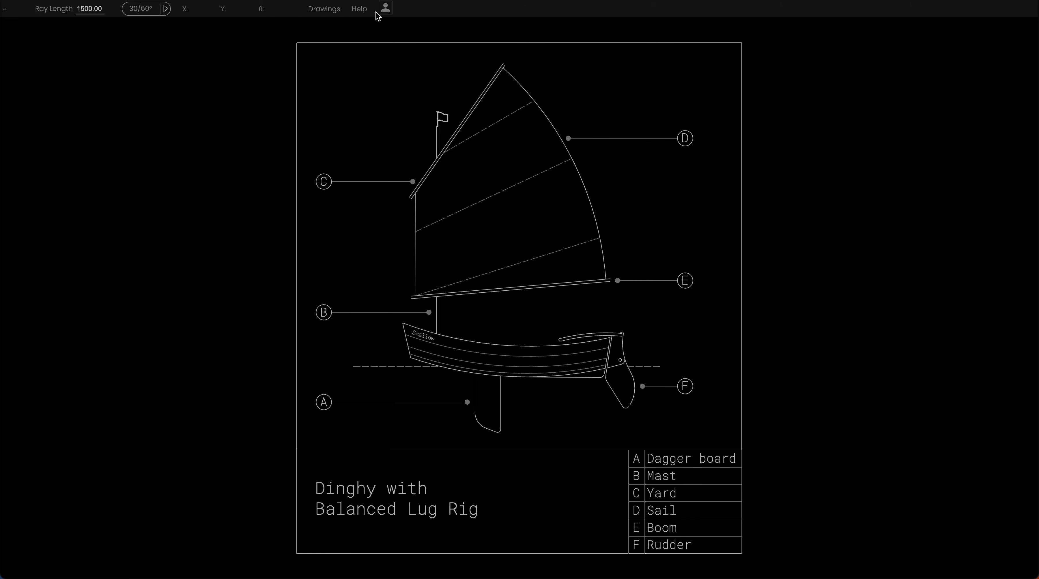
pyautogui.moveTo(343, 41)
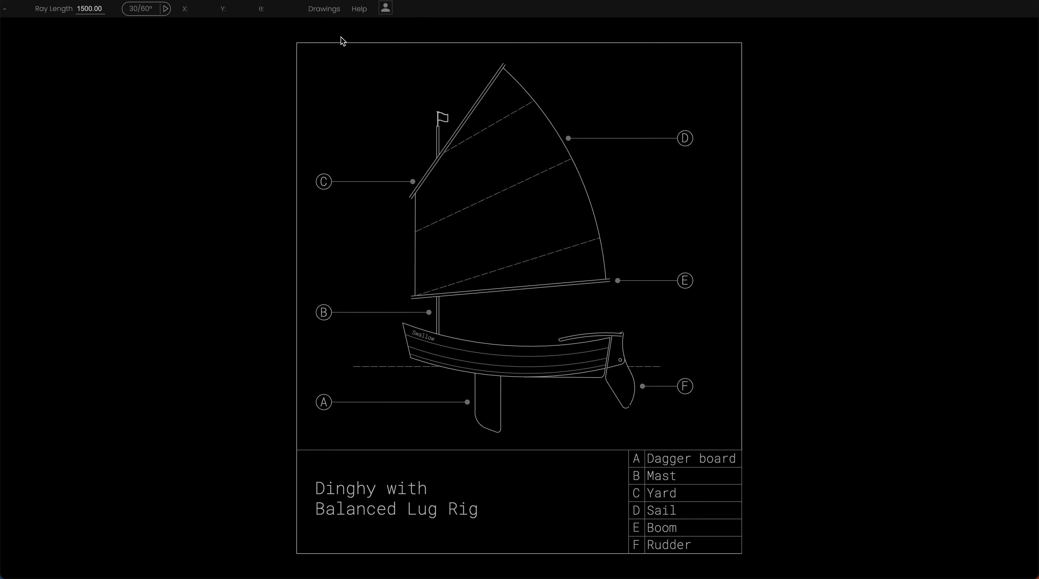
pyautogui.moveTo(422, 34)
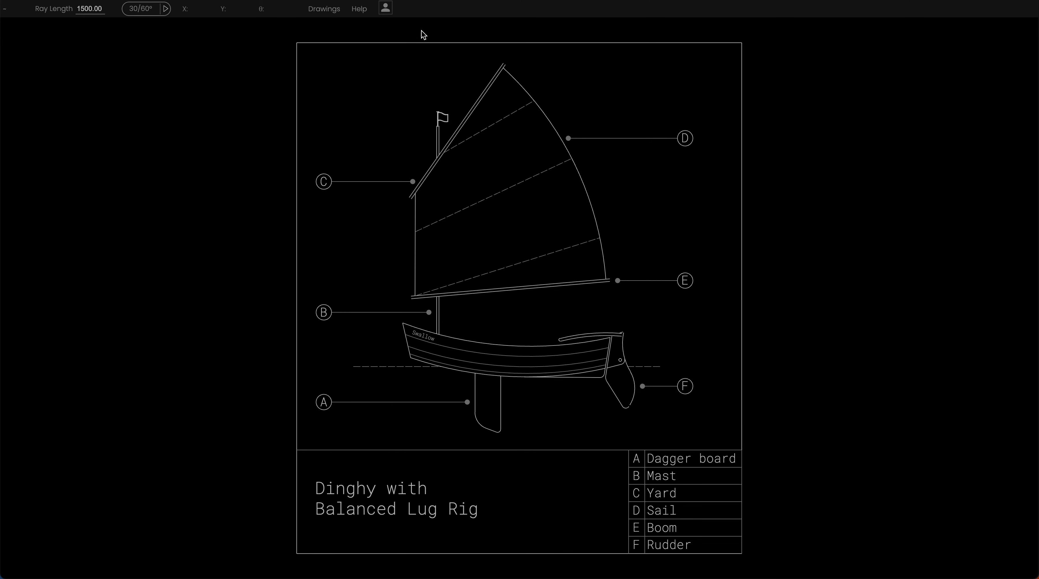
# Step: View the account details from the top bar, then dismiss the account menu
pyautogui.click(384, 7)
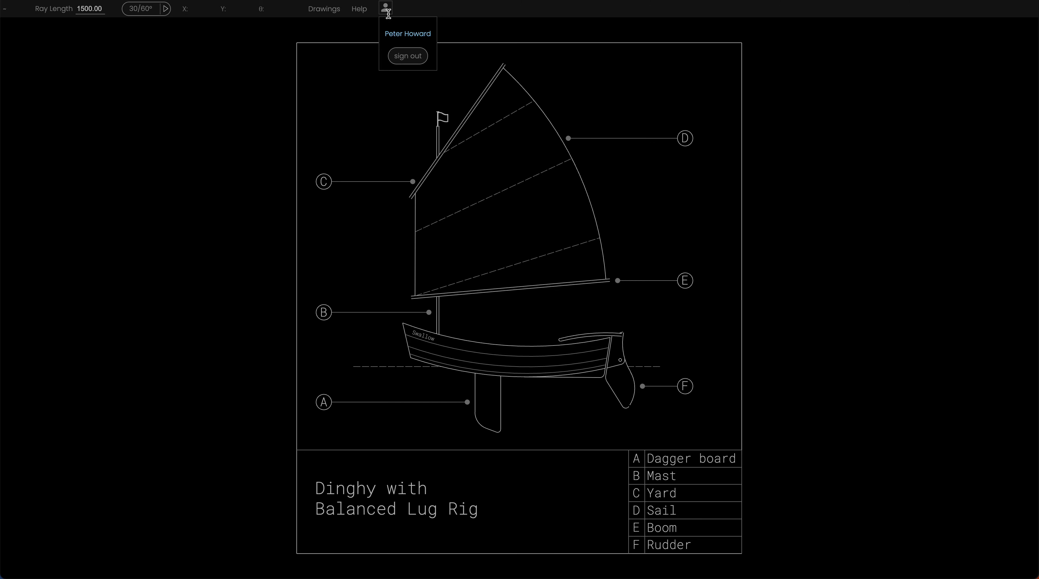
pyautogui.moveTo(407, 56)
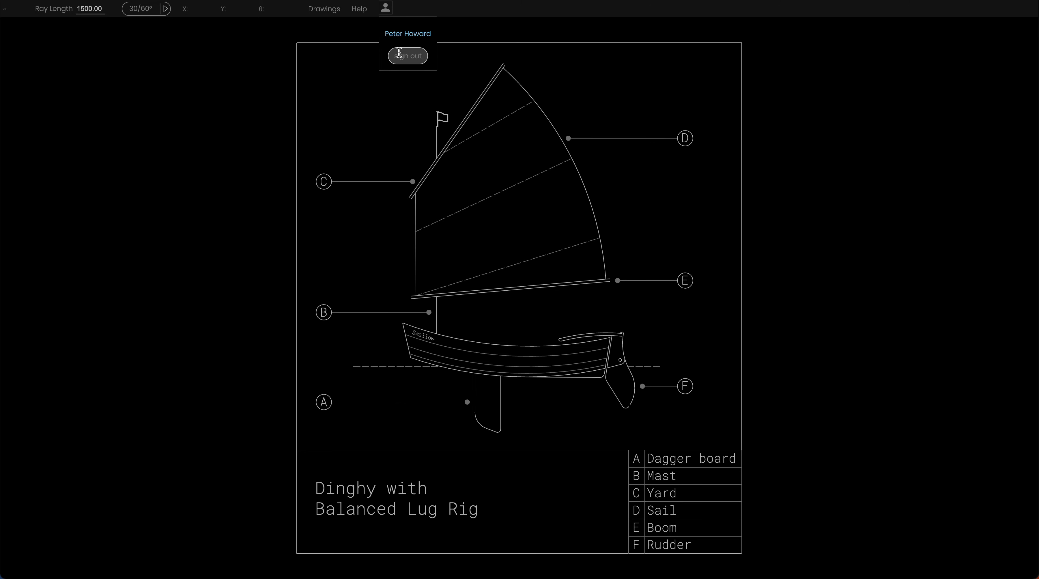
pyautogui.click(218, 85)
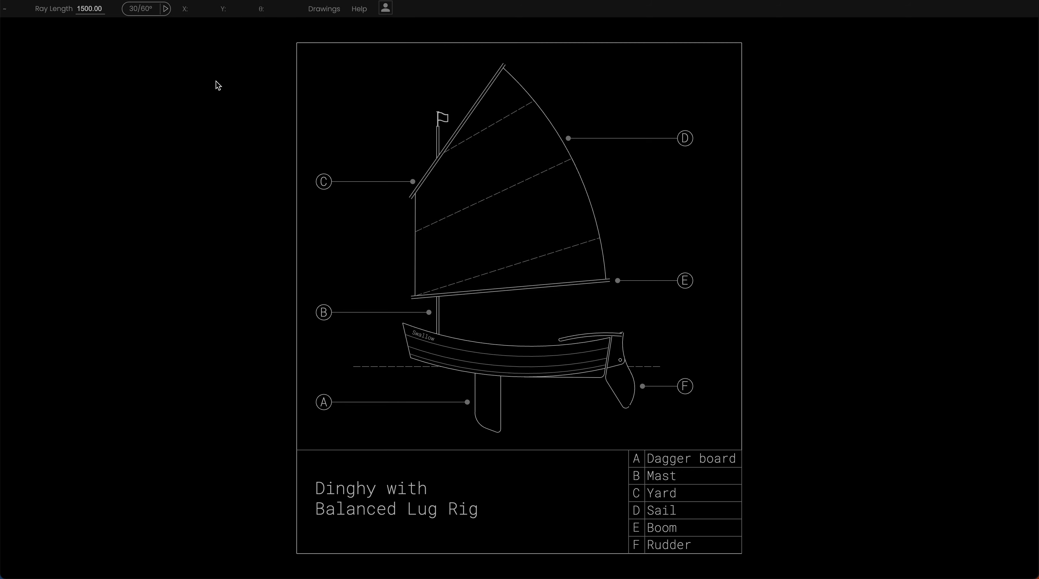
pyautogui.click(324, 9)
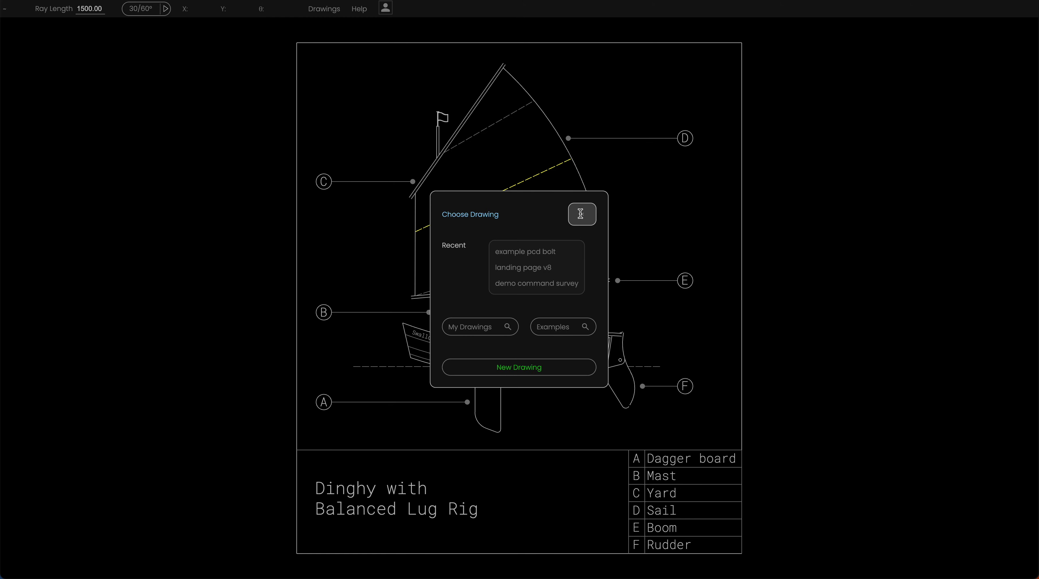
pyautogui.click(581, 214)
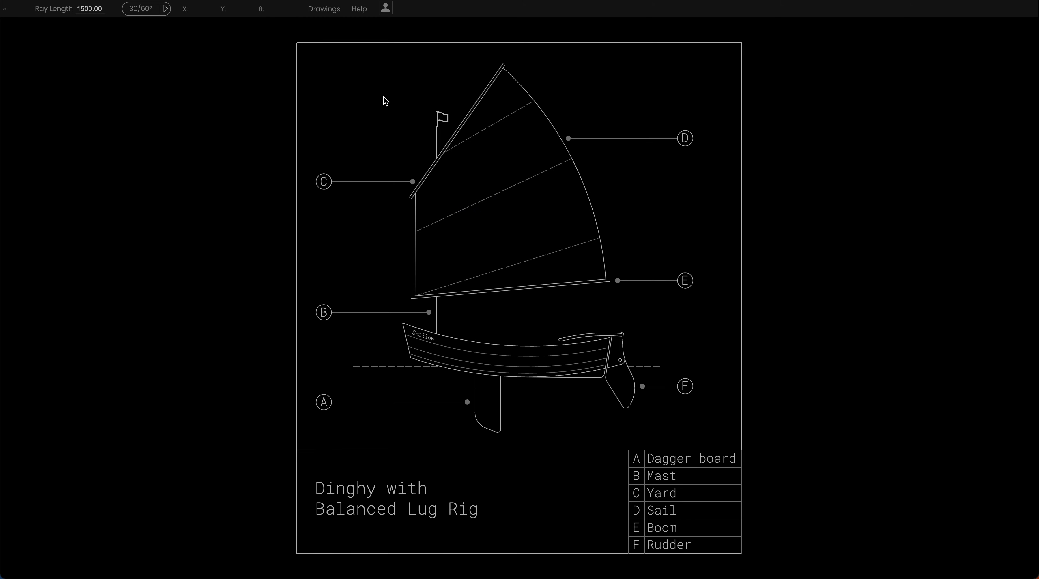
pyautogui.moveTo(360, 18)
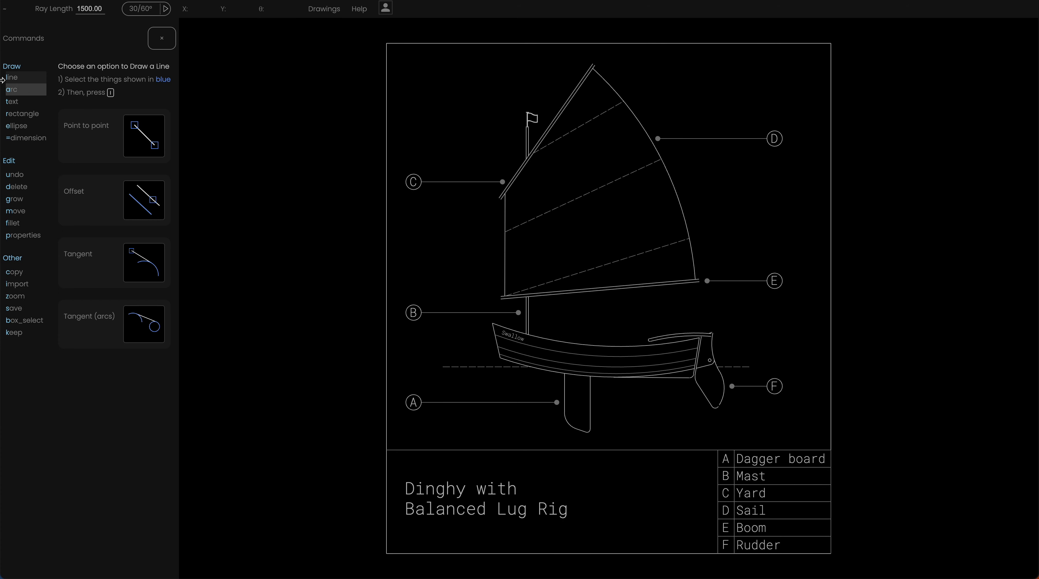
pyautogui.moveTo(16, 126)
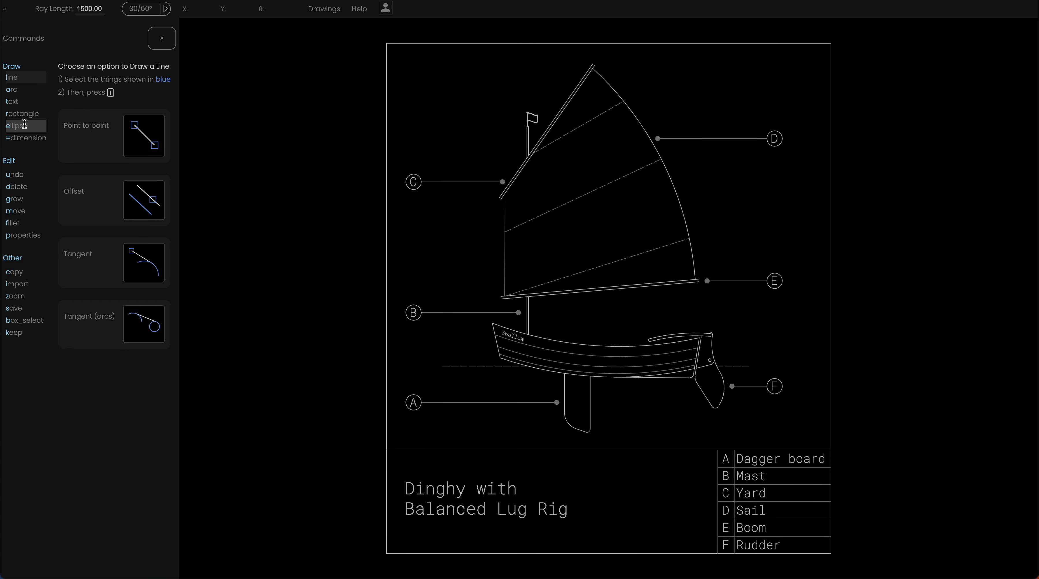
pyautogui.moveTo(275, 157)
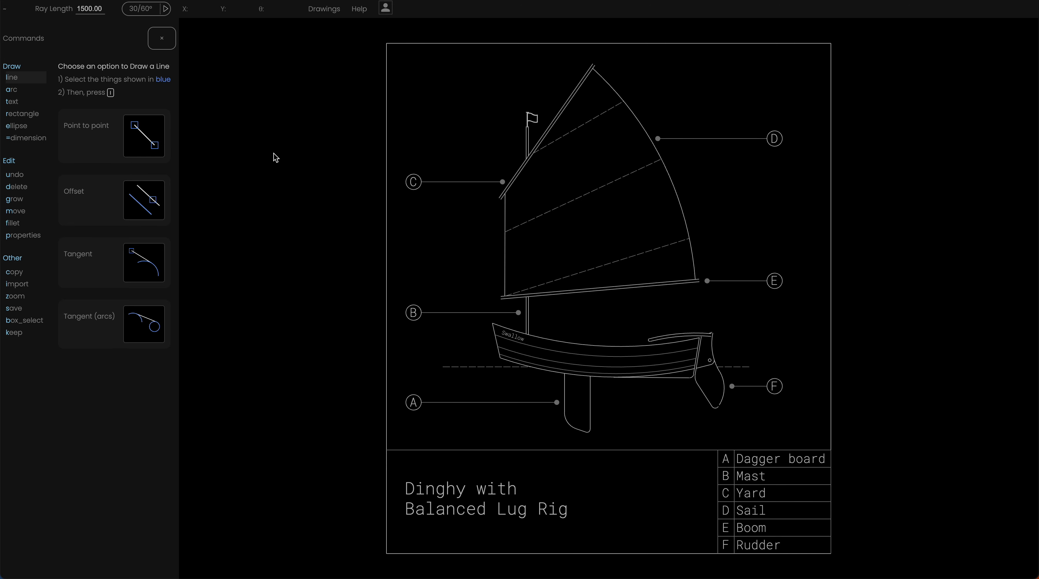
# Step: Show the arc drawing options under Draw in the Help commands panel
pyautogui.click(10, 89)
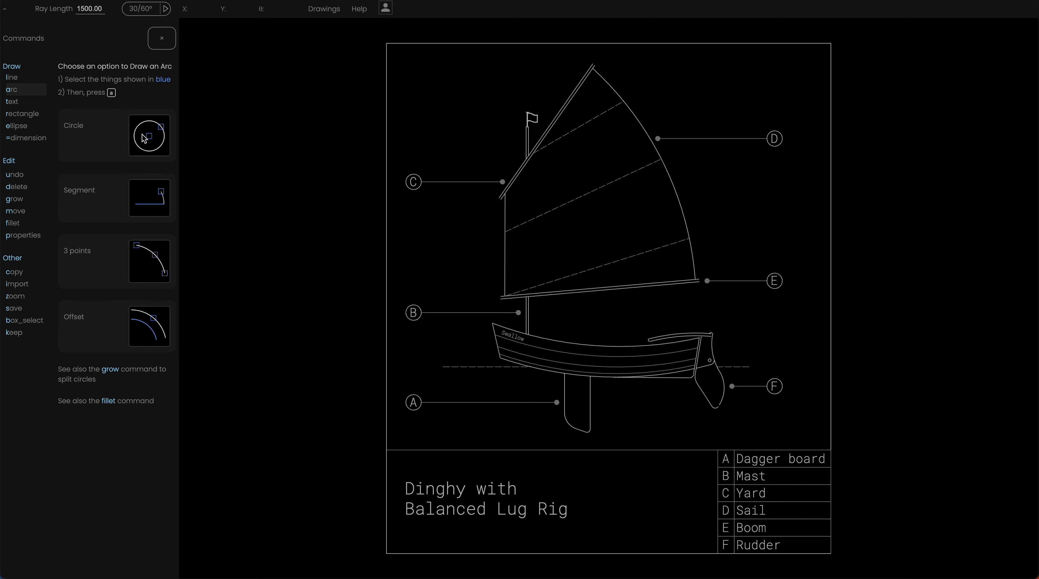
pyautogui.moveTo(246, 224)
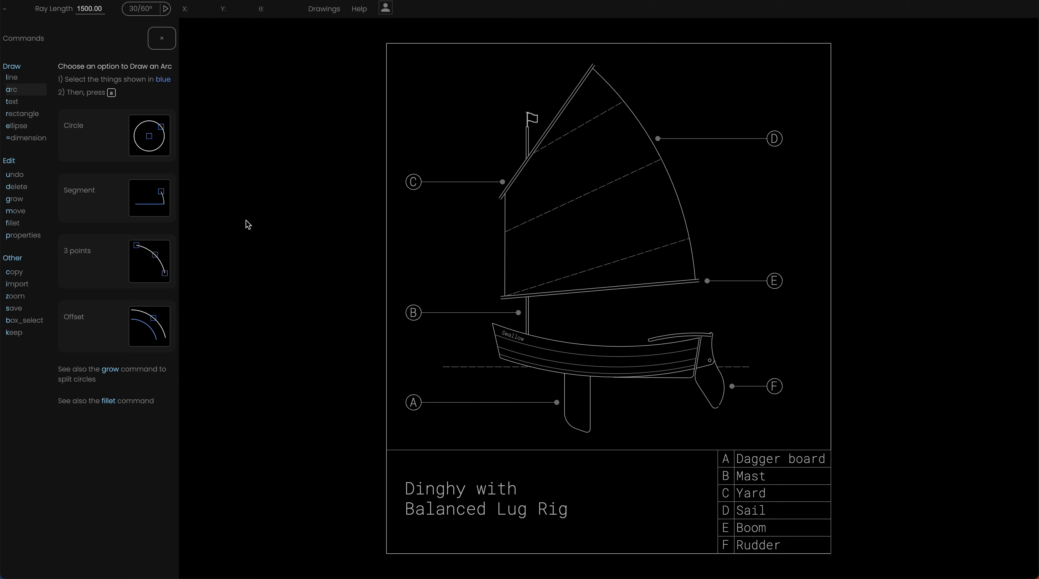
pyautogui.moveTo(258, 275)
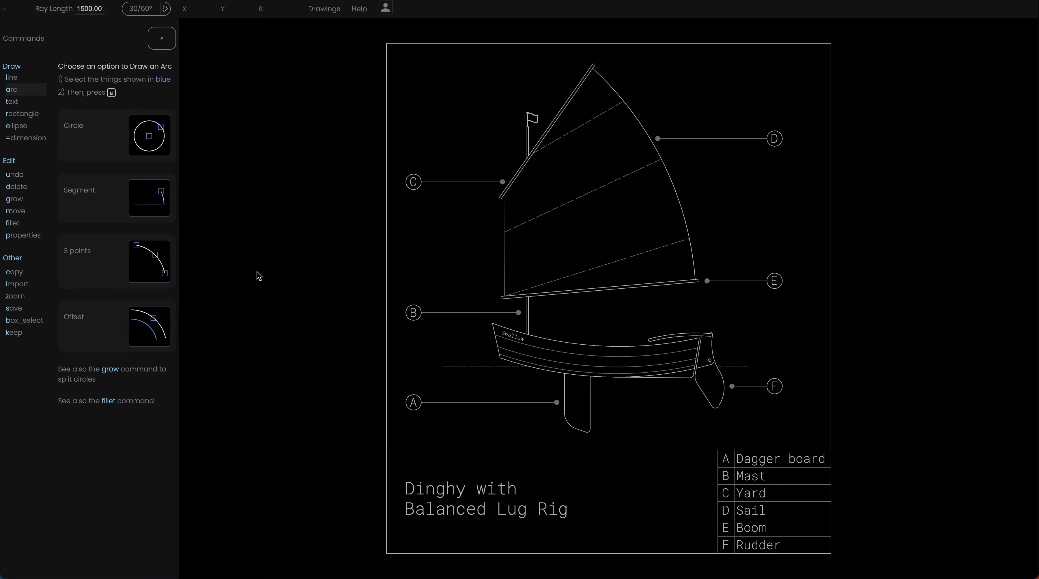